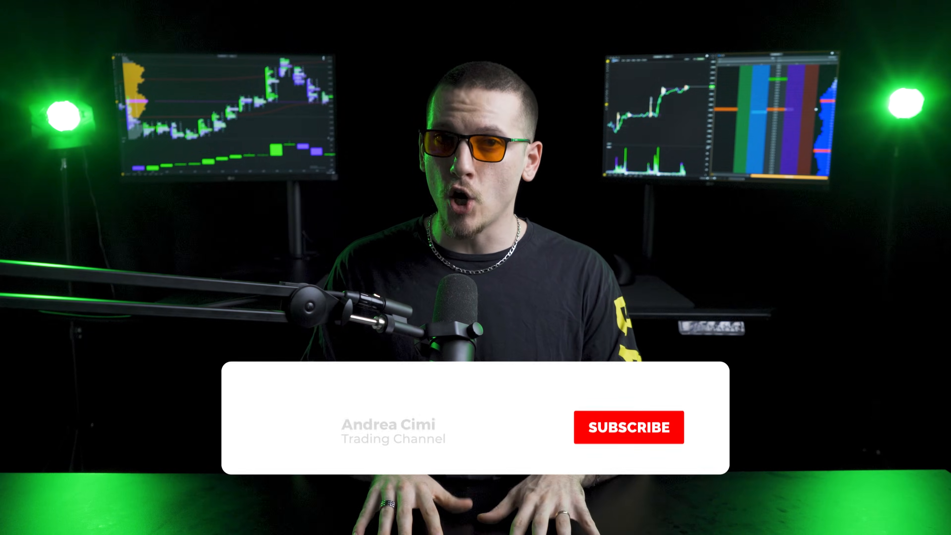
Place a 'Market By price' note listing total resting orders, plus a '100' label beside the green bar.
left_click(629, 426)
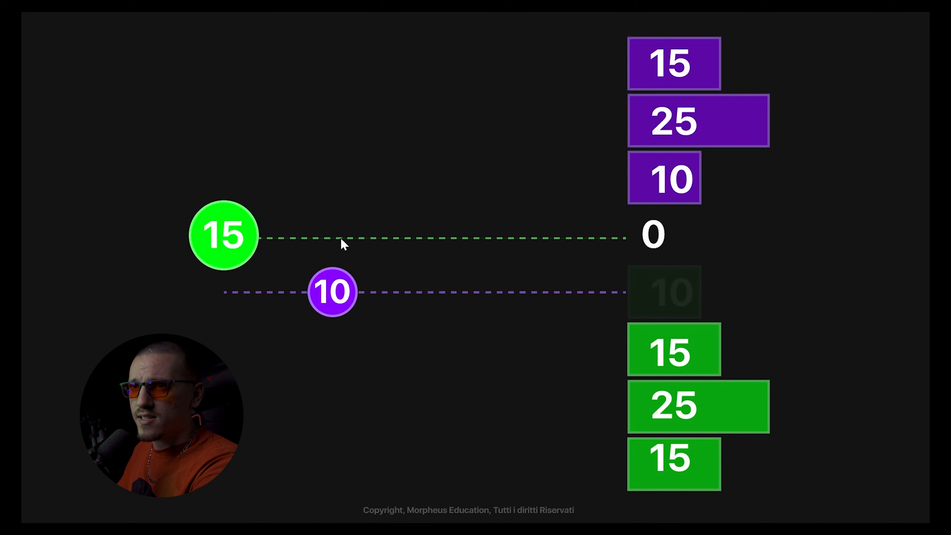
mouse_move(794, 254)
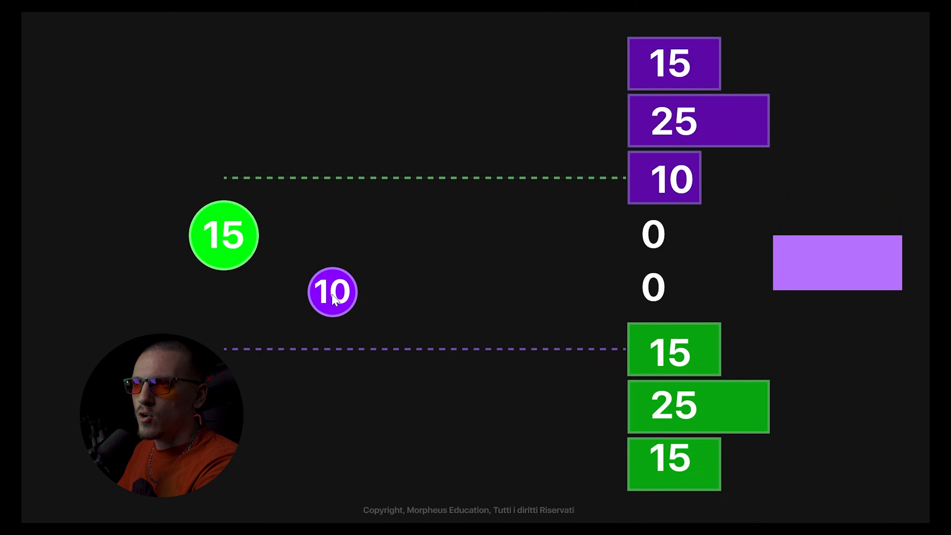
mouse_move(405, 186)
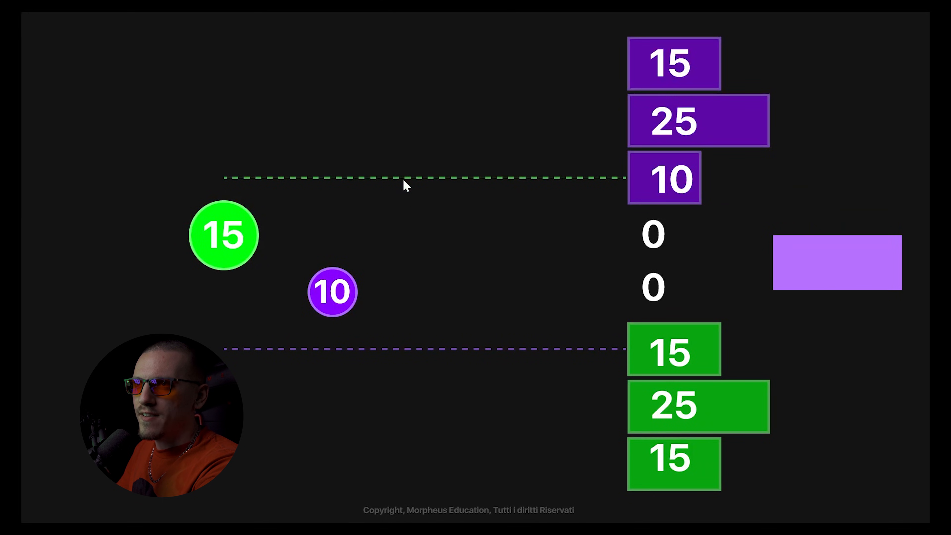
mouse_move(456, 184)
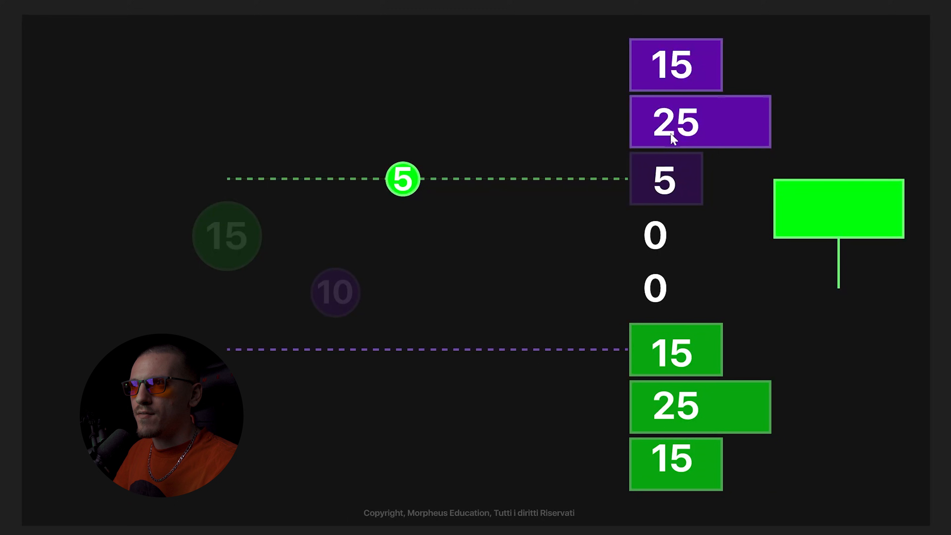
mouse_move(803, 104)
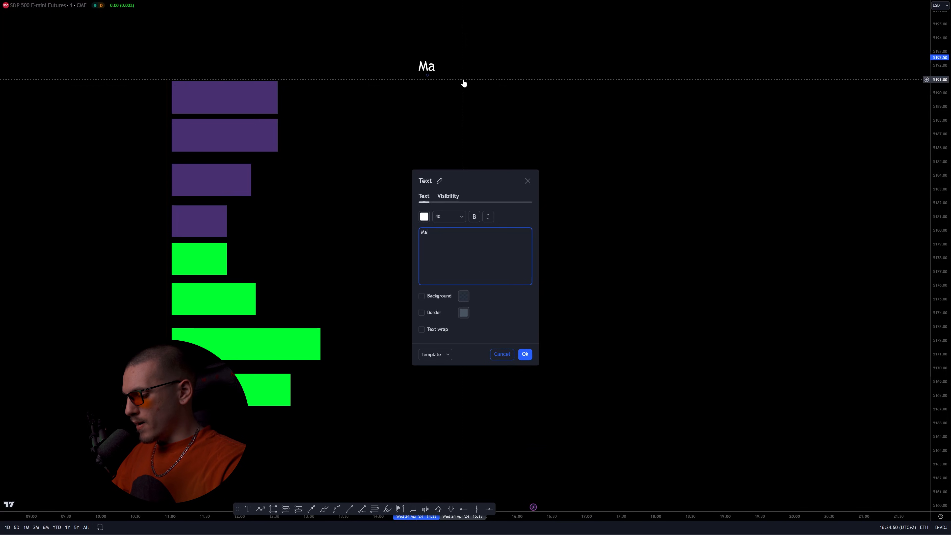
type("rket By price")
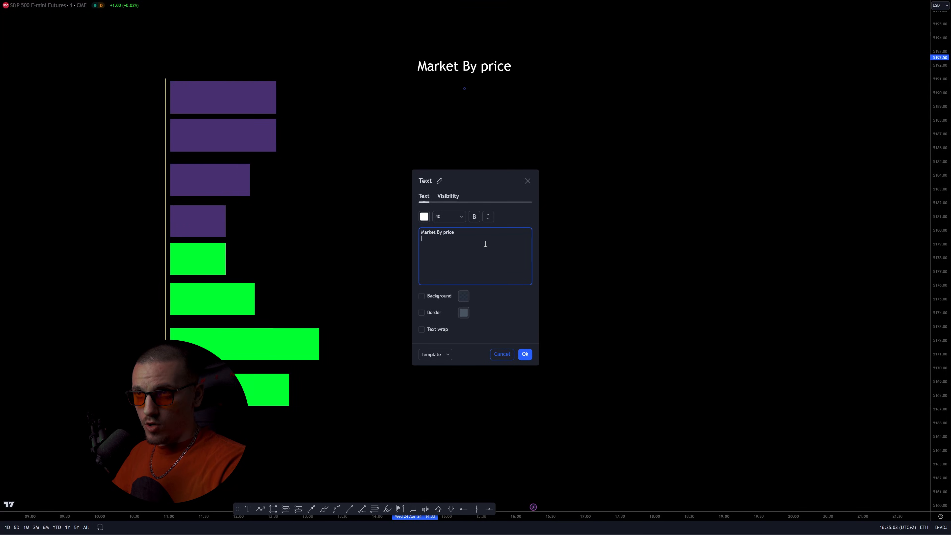
type("- total number of resting orders")
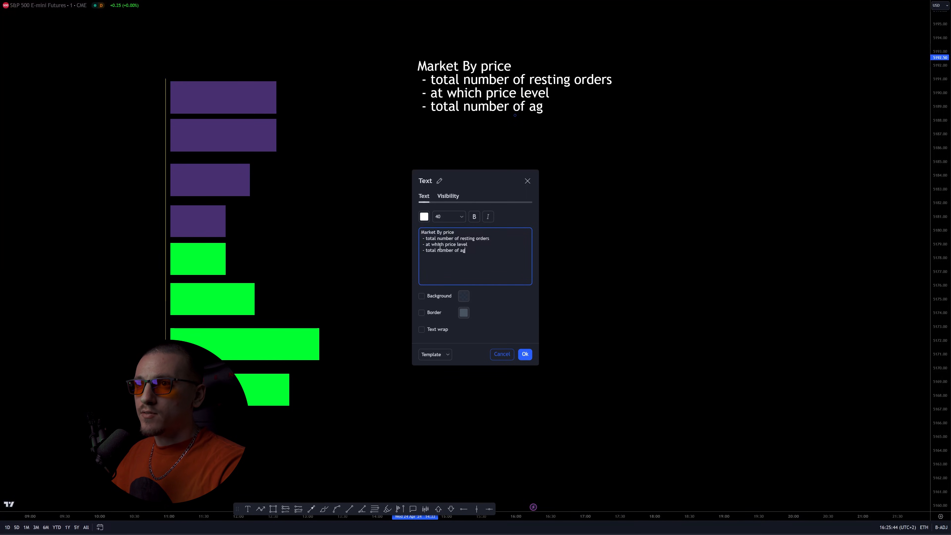
left_click(524, 354)
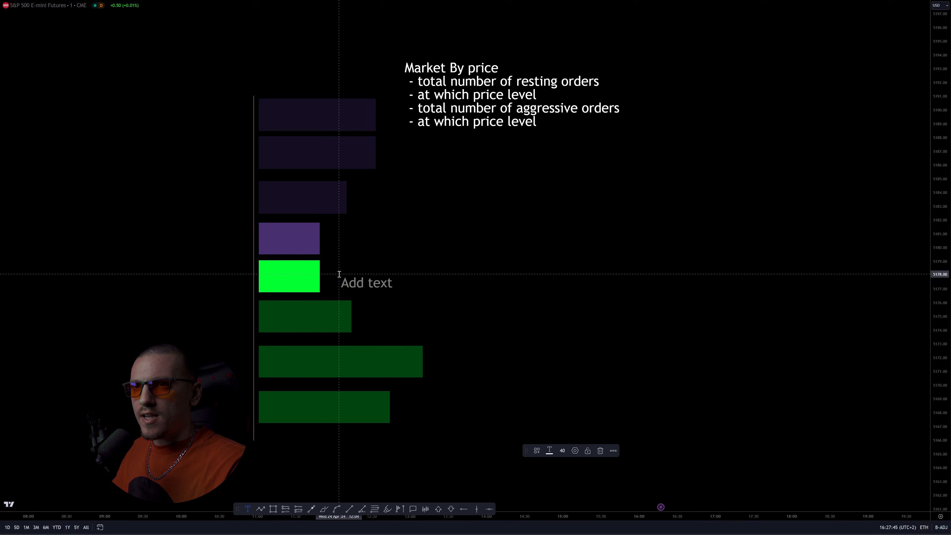
type("100")
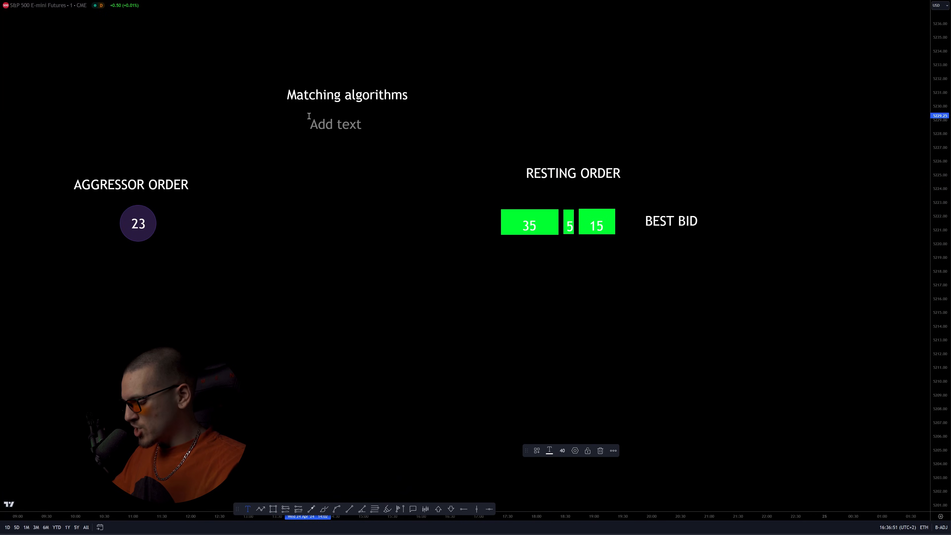
Add the 'FIFO = FIRST IN - FIRST OUT' definition under the Matching algorithms heading.
type("FIFO = FIRST IN - FIRS")
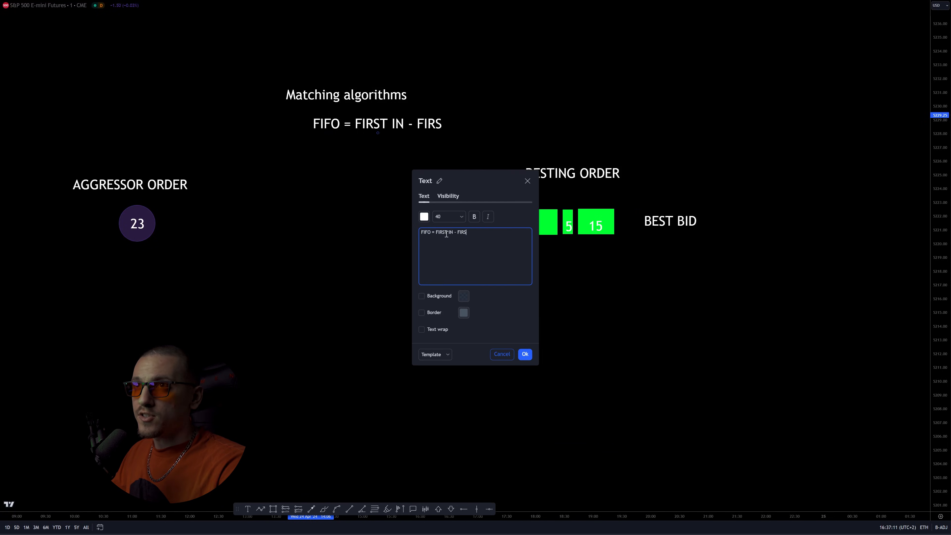
left_click(524, 354)
type("15")
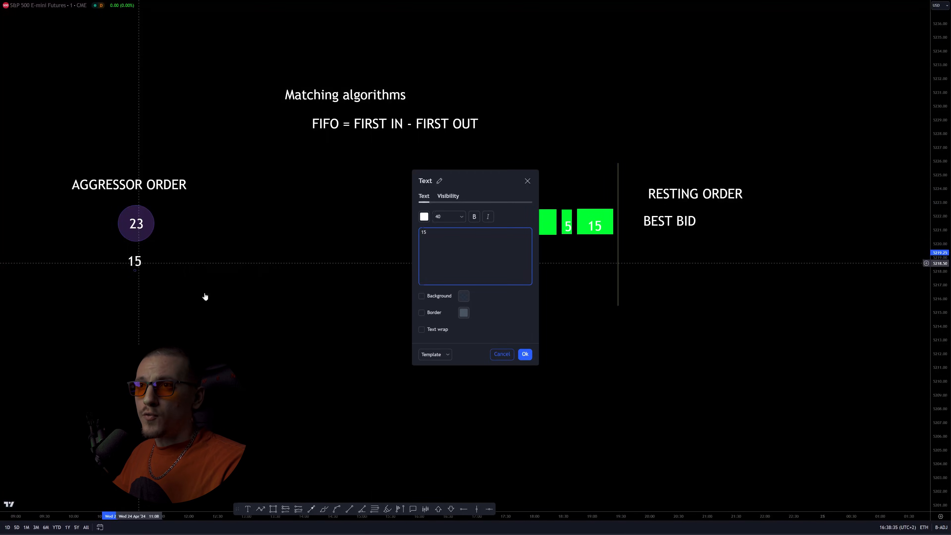
Confirm the 15 fill label and reduce the aggressor circle's size to 18 as fills continue.
left_click(524, 354)
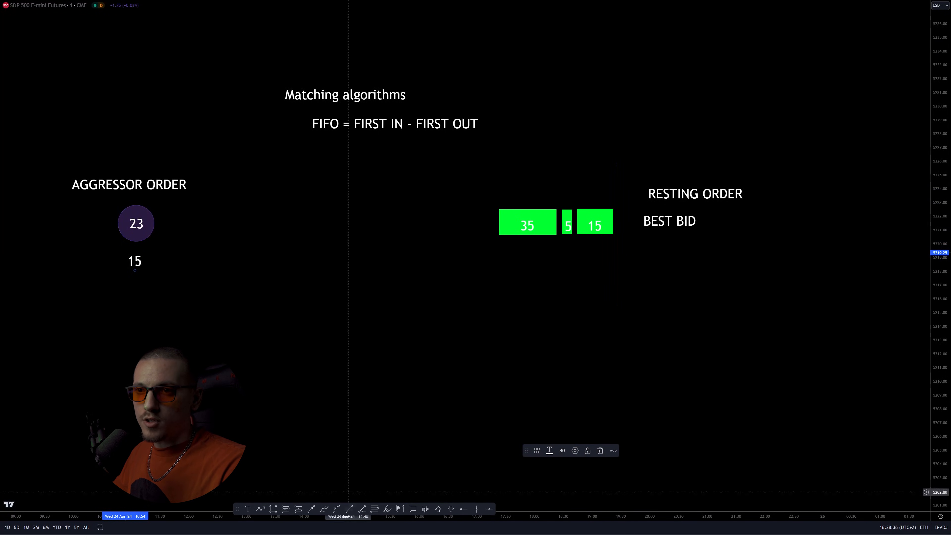
double_click(136, 224)
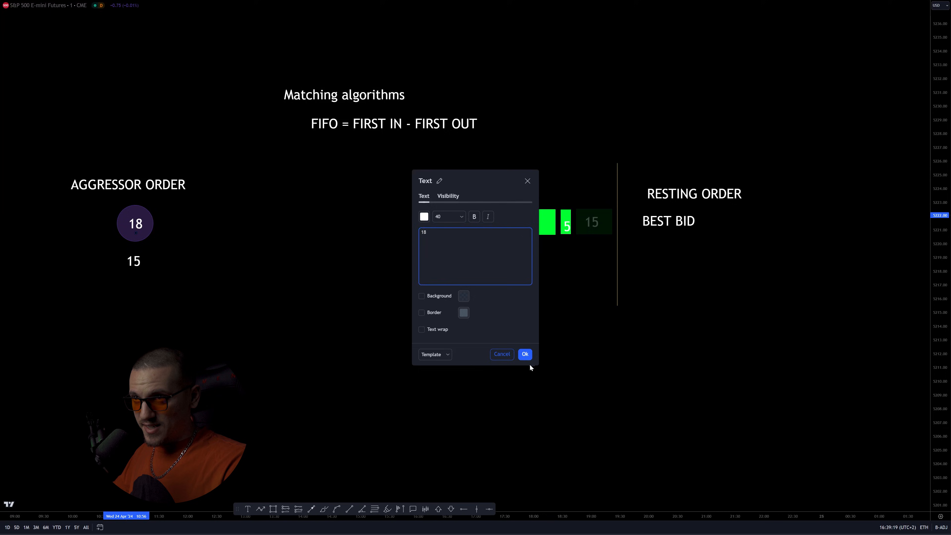
left_click(524, 353)
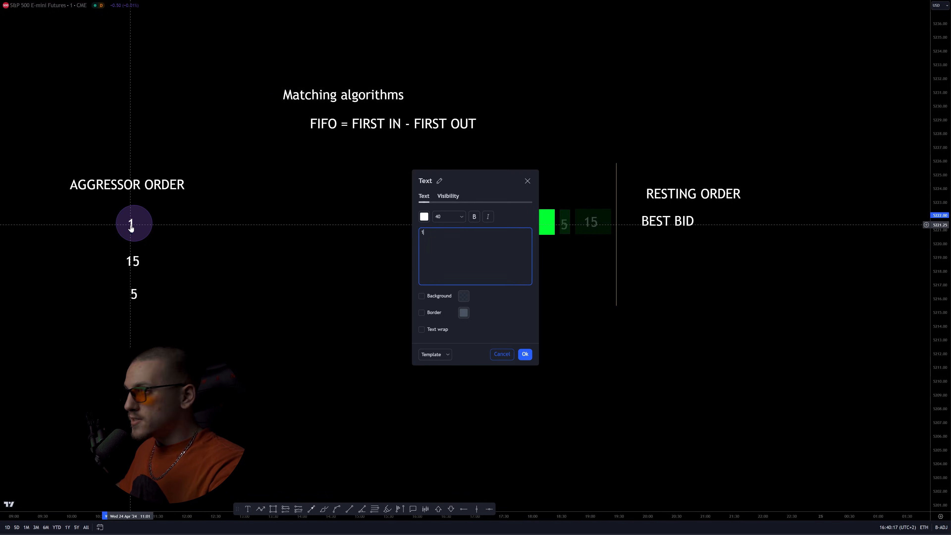
left_click(525, 353)
type("F")
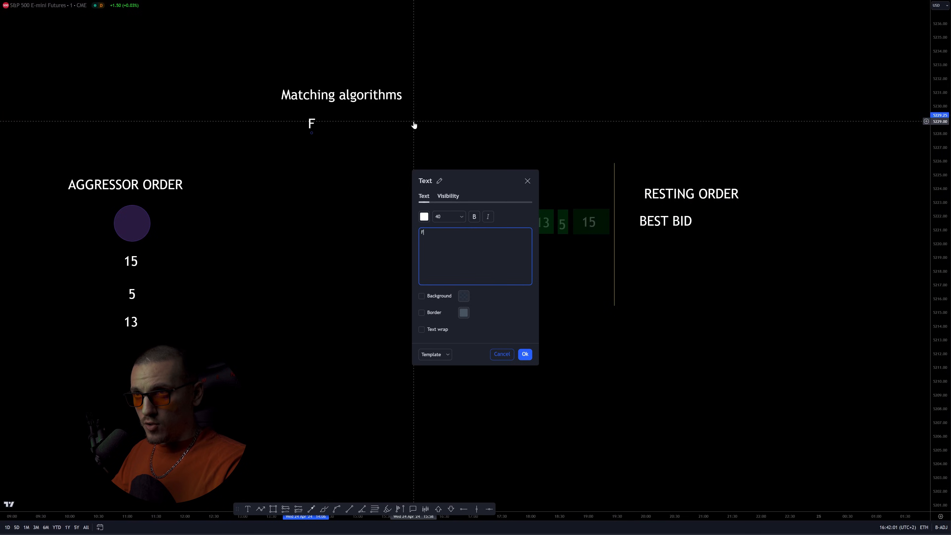
Reword the note to 'FIFO With LMM' and add a freehand brush stroke beside it.
type("IFO WI LM")
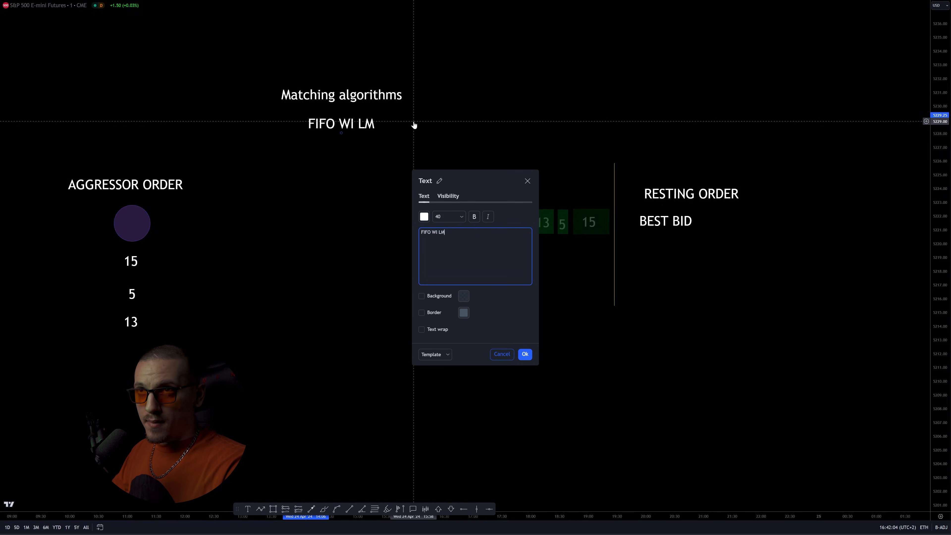
left_click(524, 354)
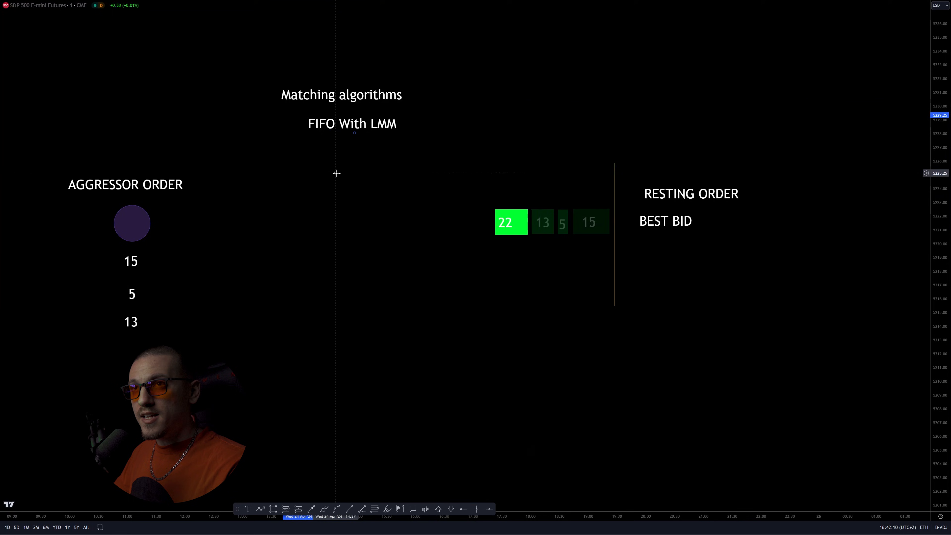
mouse_move(304, 138)
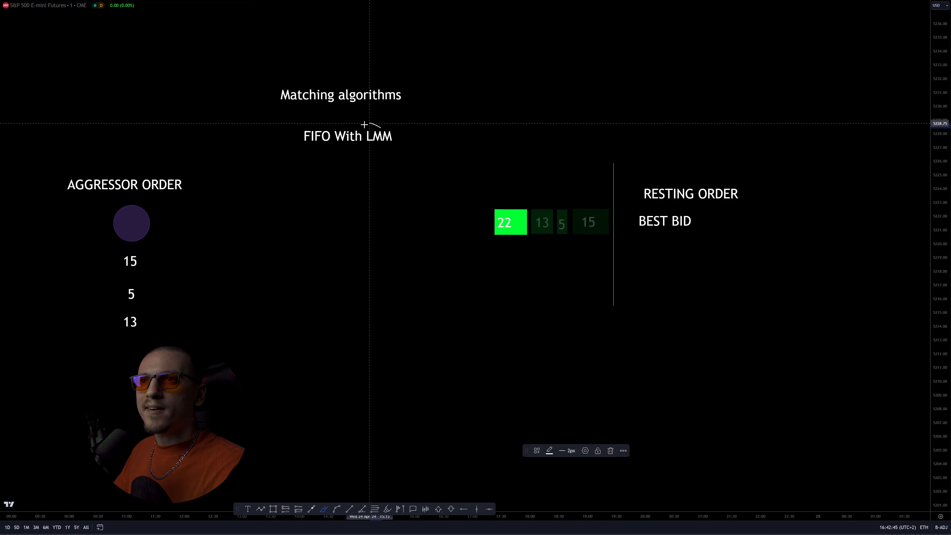
left_click_drag(361, 127, 397, 145)
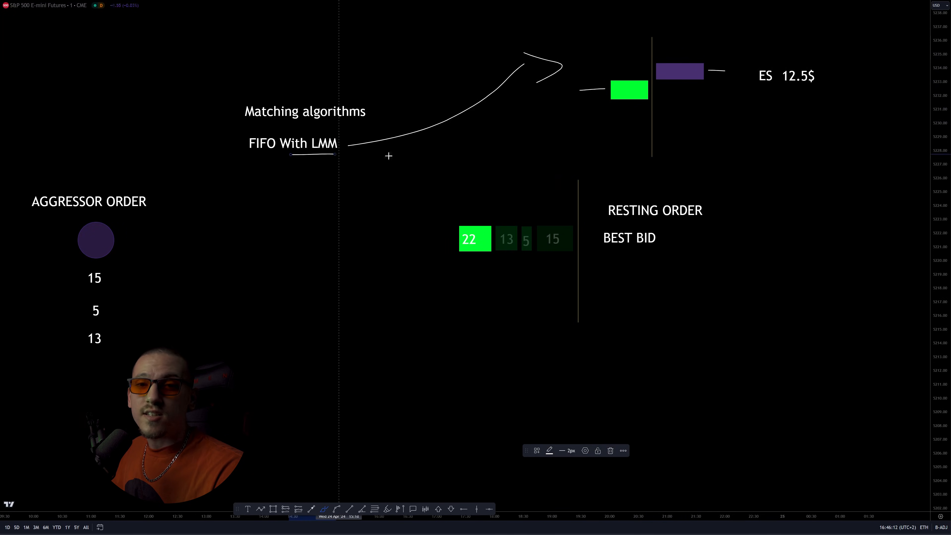
mouse_move(654, 79)
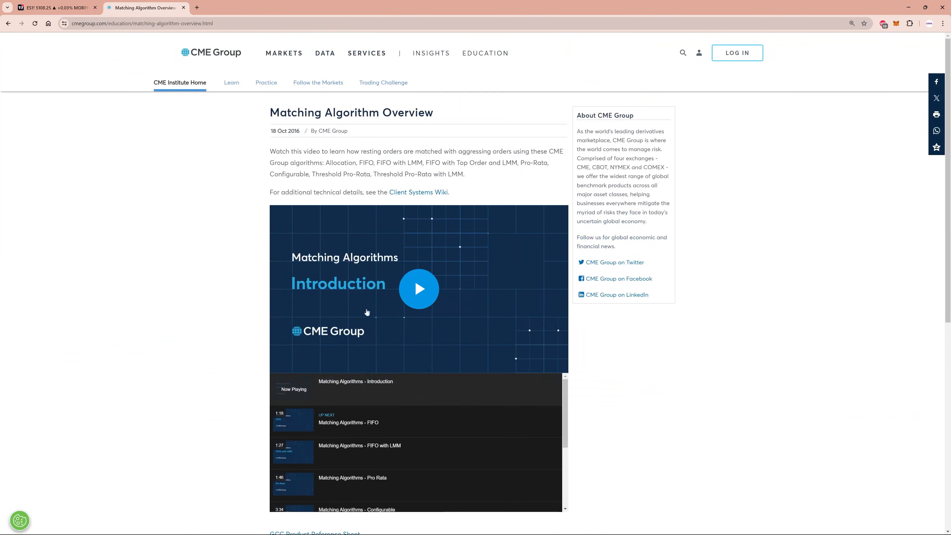
Scroll down the reference page while checking the CME tick-size details.
scroll("down", 3)
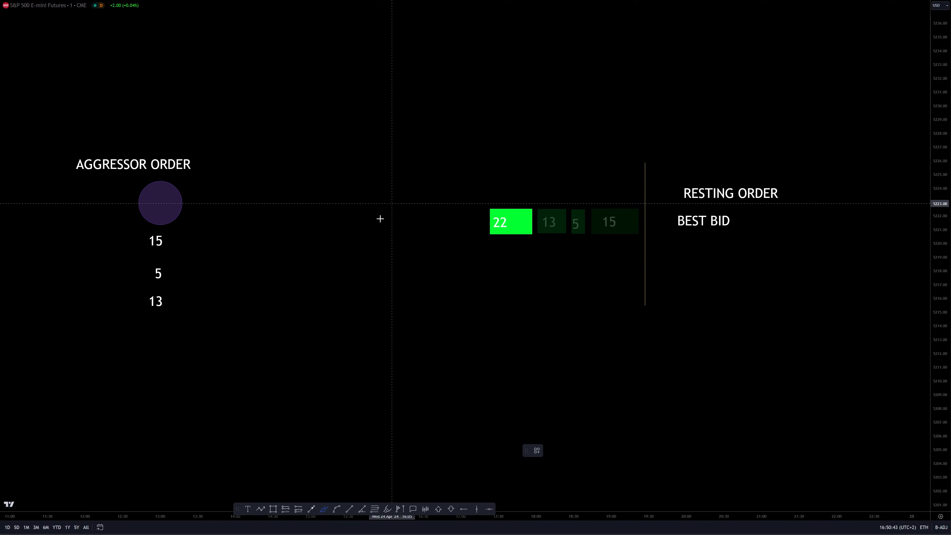
mouse_move(229, 216)
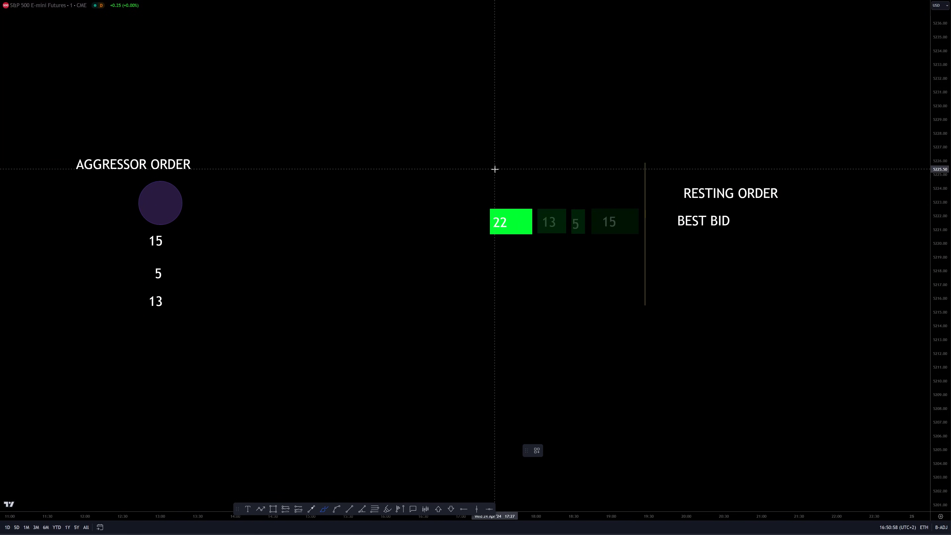
mouse_move(515, 198)
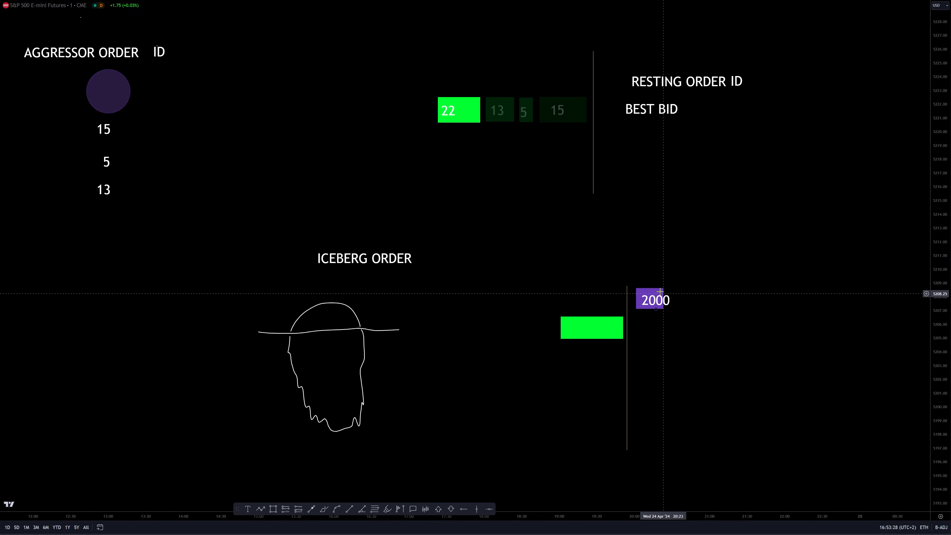
Change the iceberg's purple resting-order label from 2000 to 20.
left_click(649, 299)
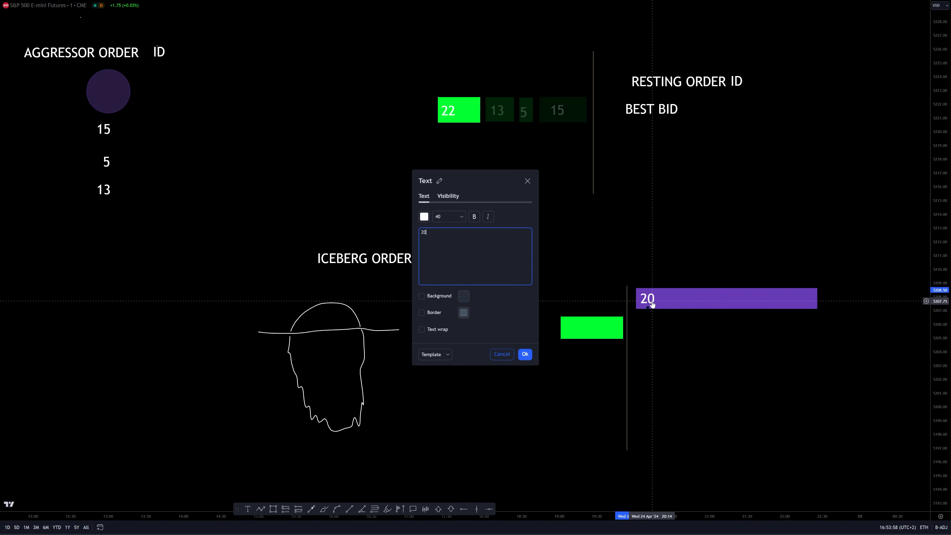
left_click(524, 354)
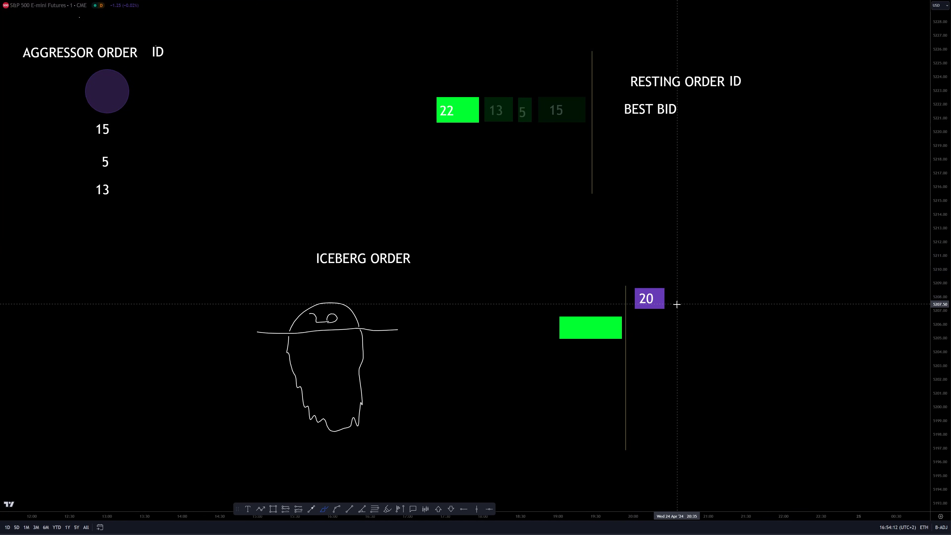
mouse_move(570, 297)
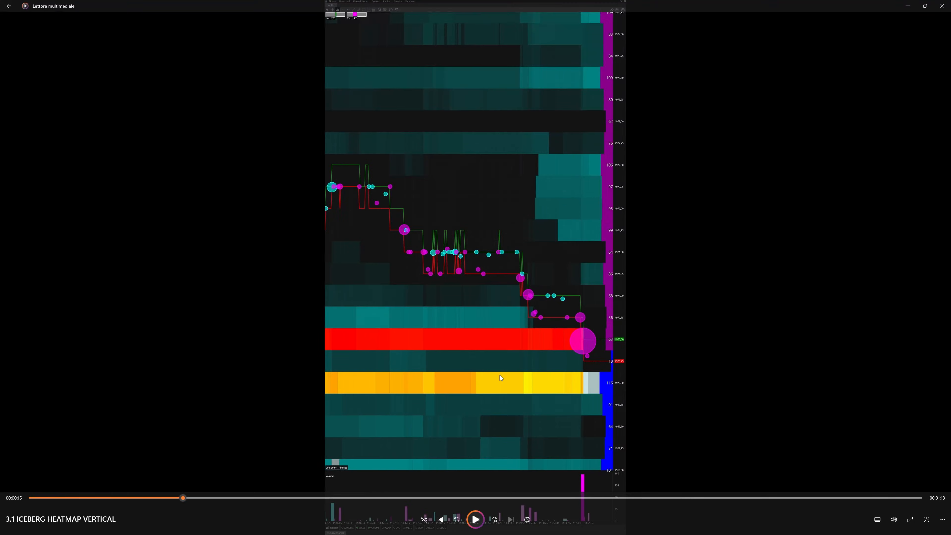
mouse_move(282, 408)
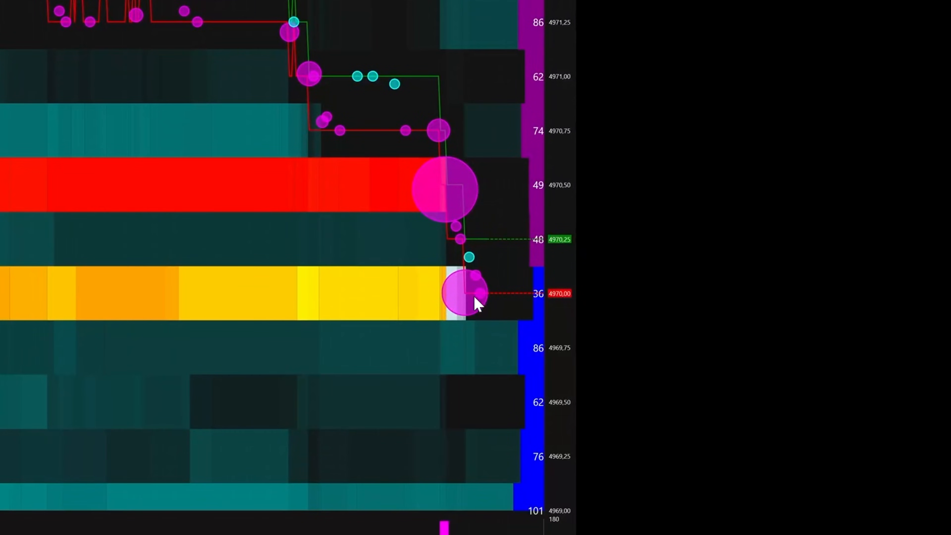
mouse_move(543, 313)
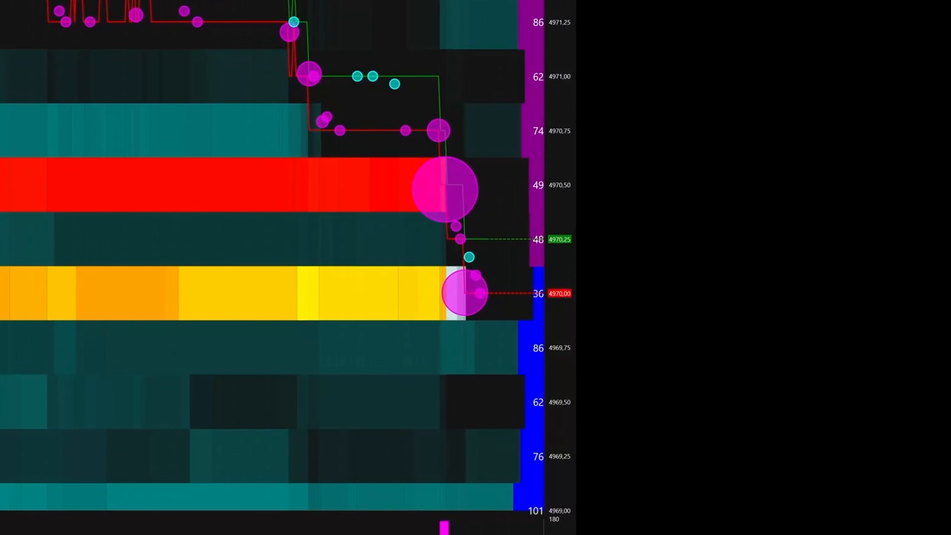
mouse_move(452, 294)
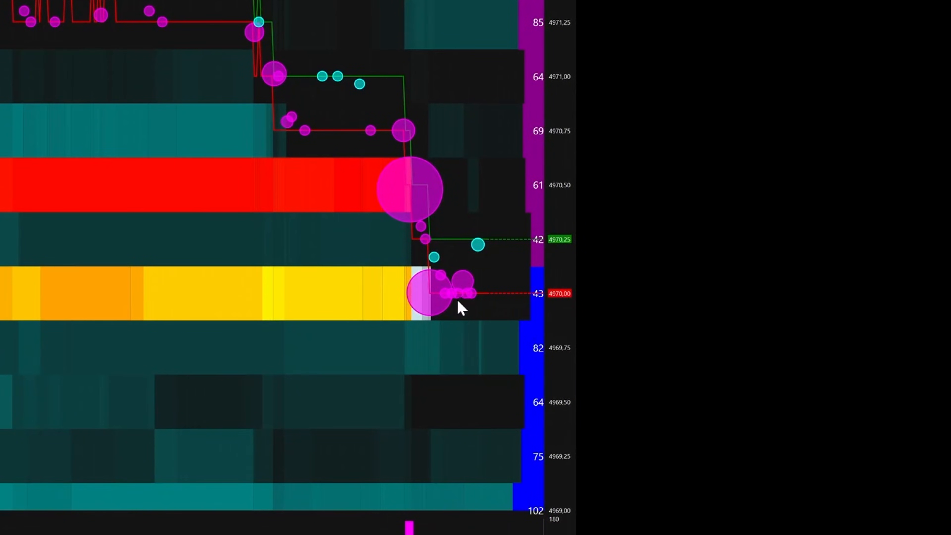
mouse_move(533, 305)
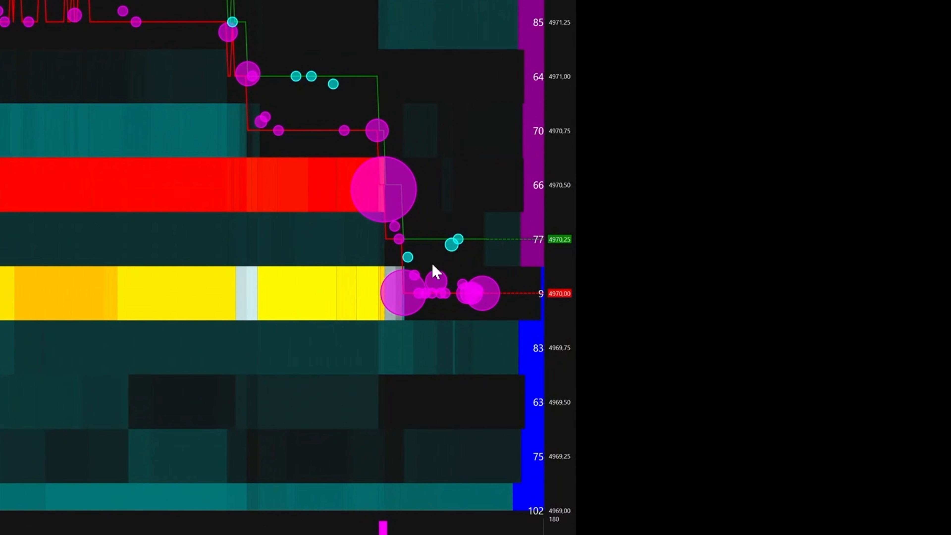
mouse_move(461, 251)
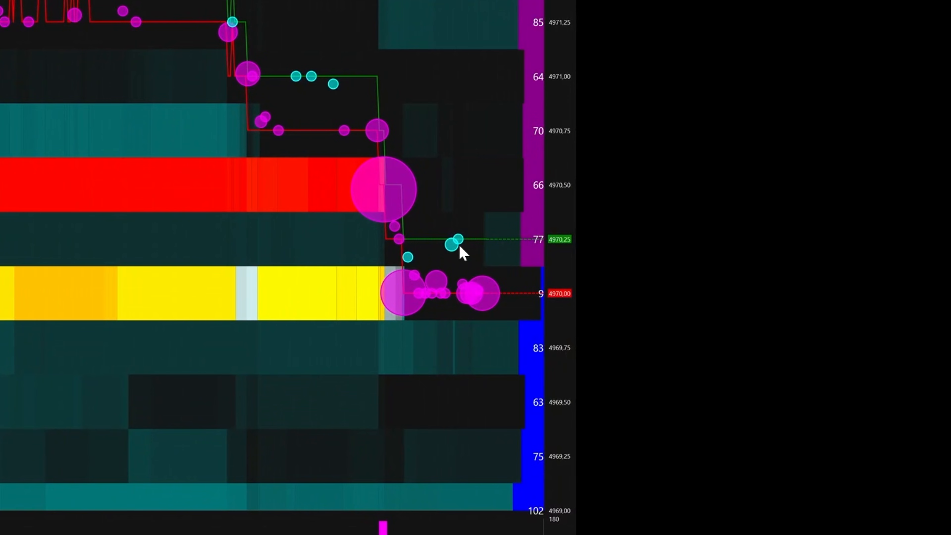
mouse_move(534, 314)
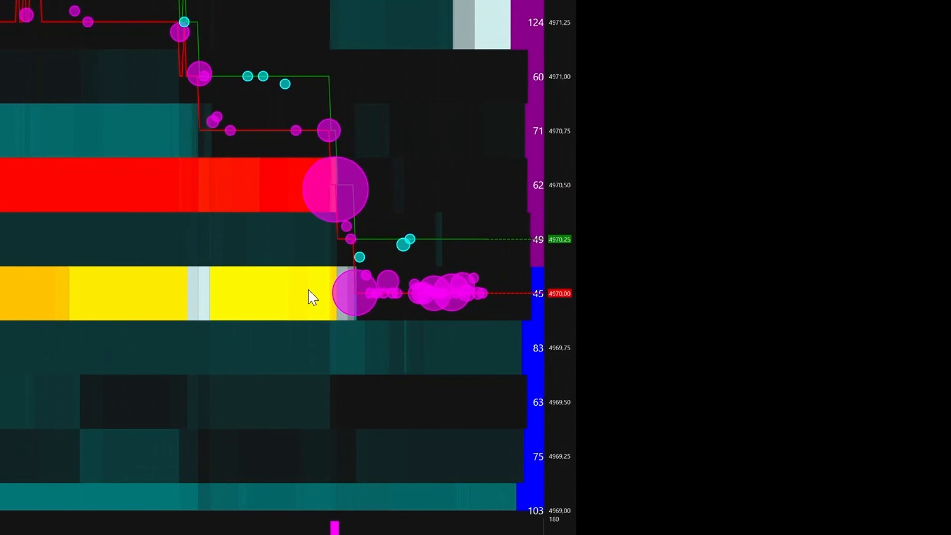
mouse_move(394, 277)
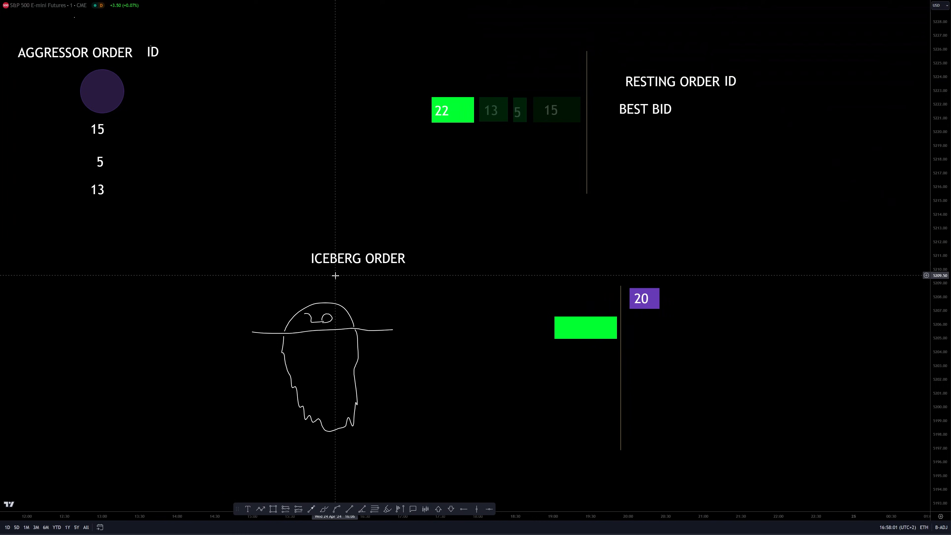
mouse_move(357, 270)
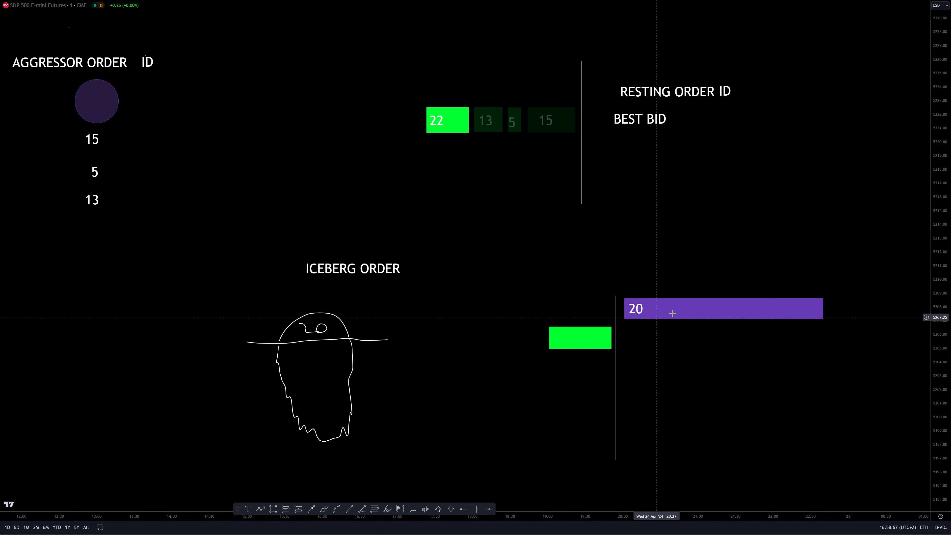
mouse_move(612, 367)
type("NATIVE ICEBERG")
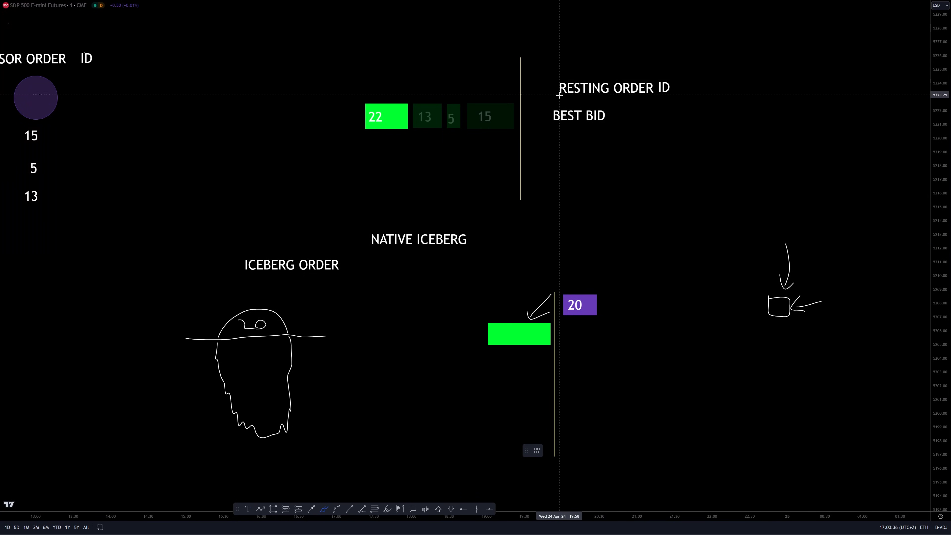
mouse_move(614, 95)
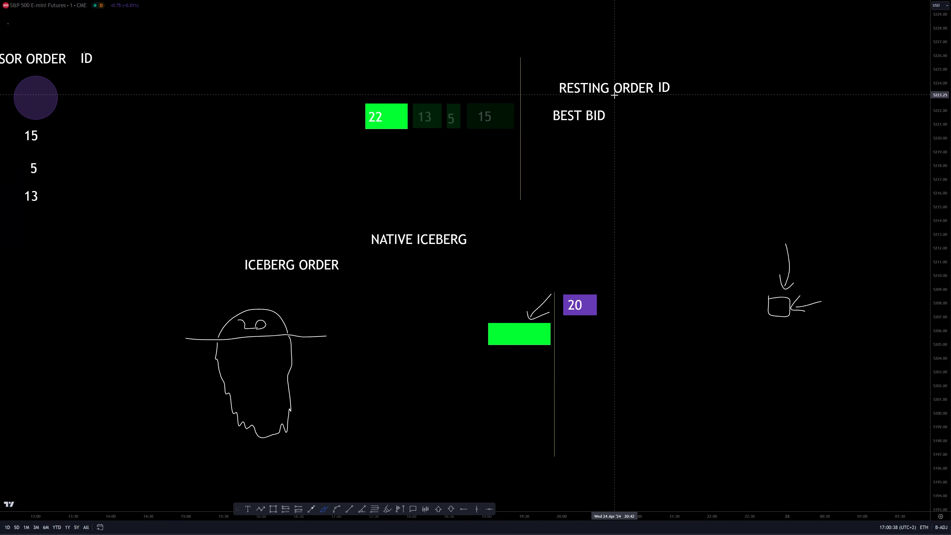
Edit the cloned label to read 'SYNTHETIC ICEBERG' beneath NATIVE ICEBERG.
double_click(419, 238)
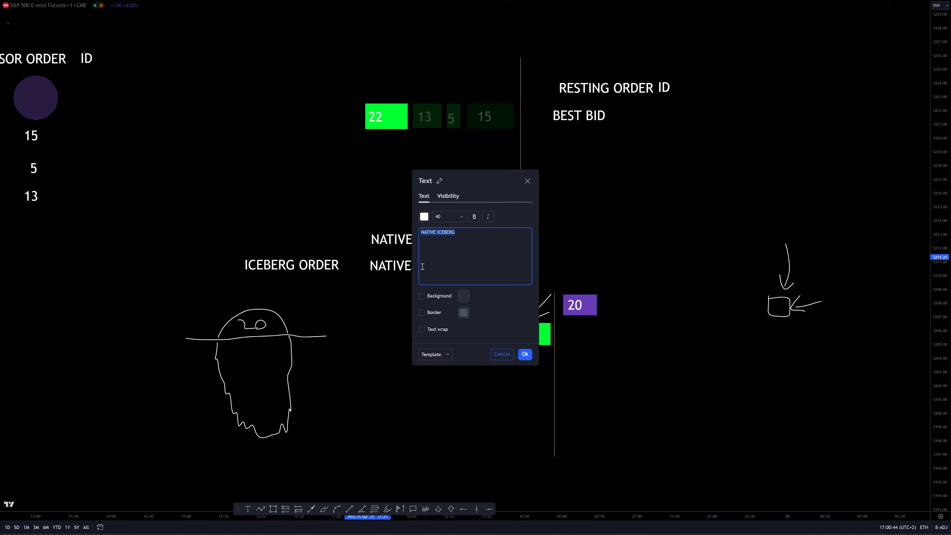
left_click(524, 354)
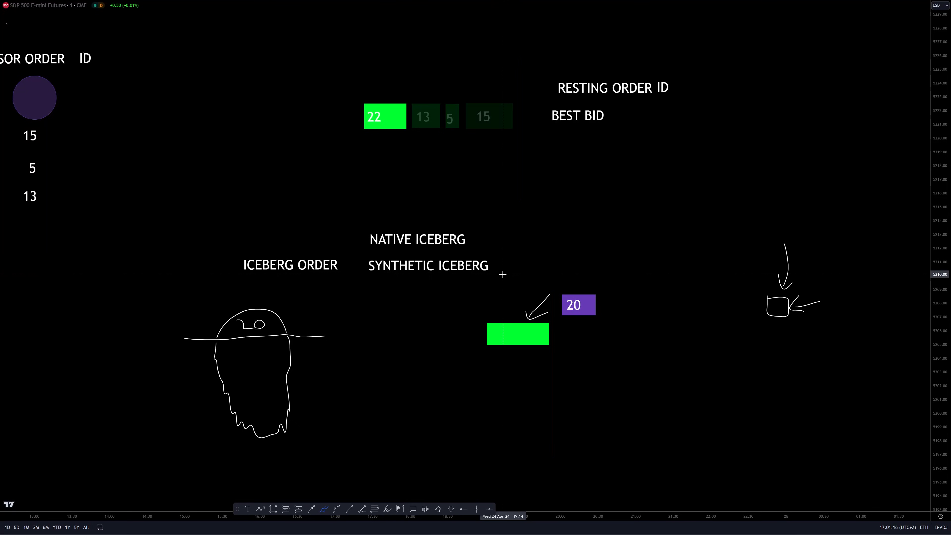
mouse_move(372, 246)
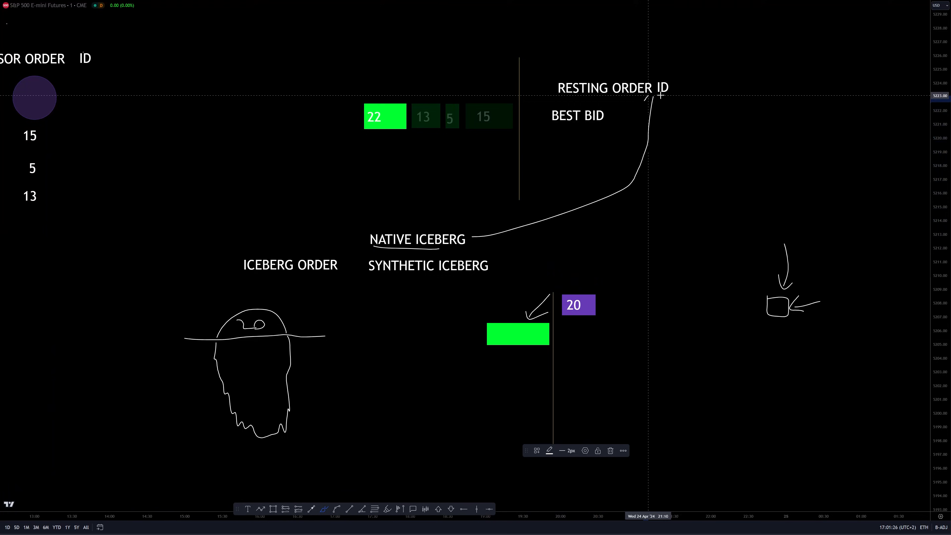
mouse_move(658, 109)
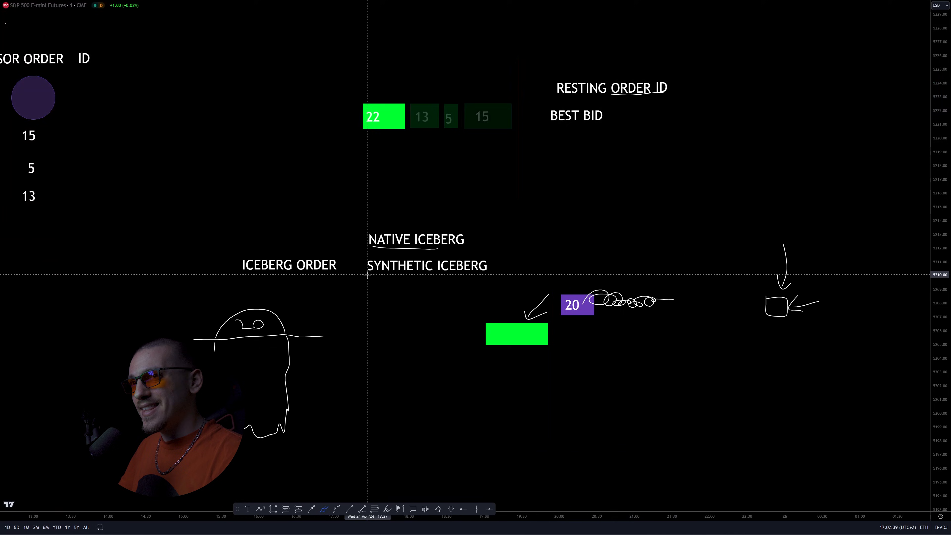
mouse_move(672, 231)
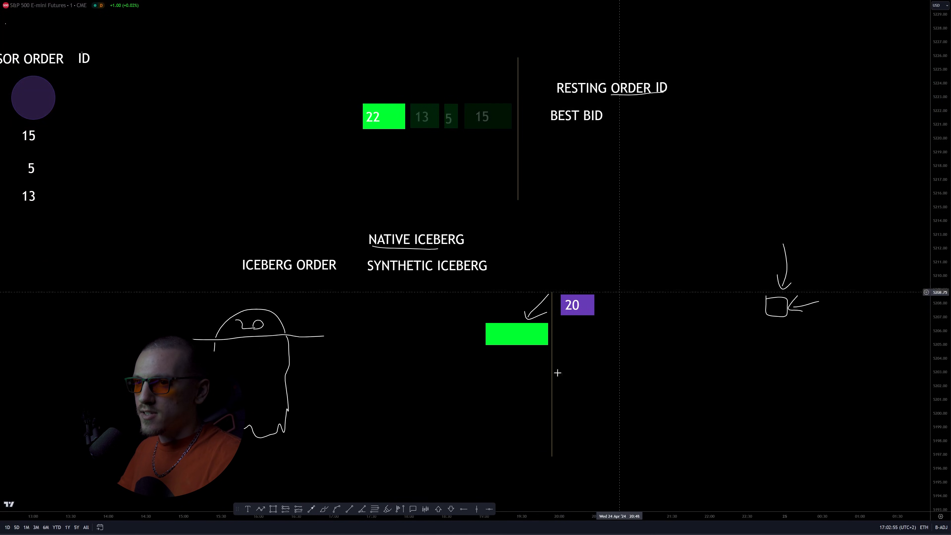
Select the purple 20 rectangle label beside the sketched arc.
left_click(576, 305)
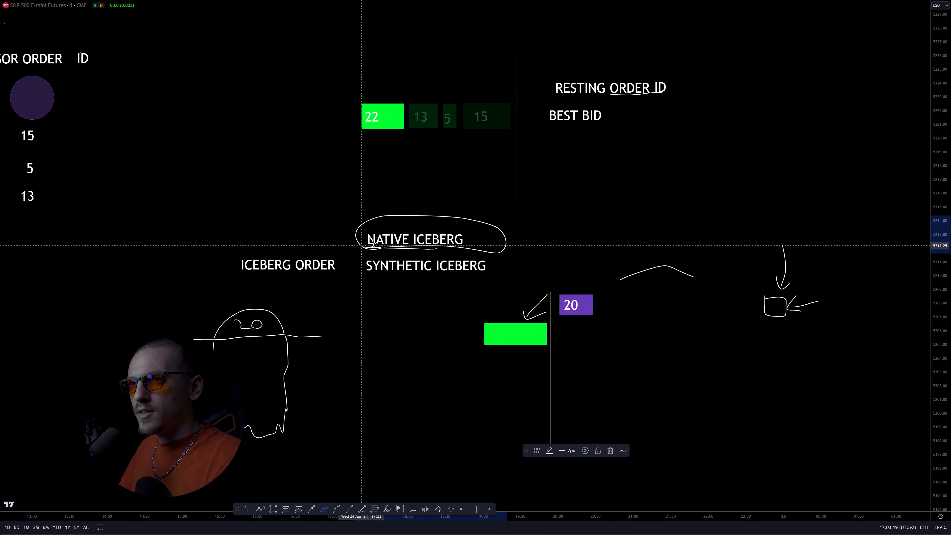
left_click(575, 305)
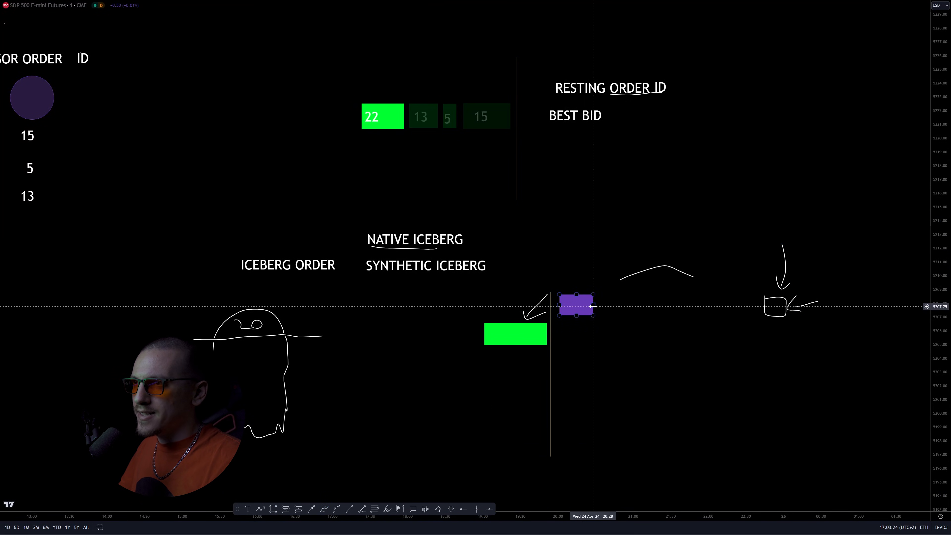